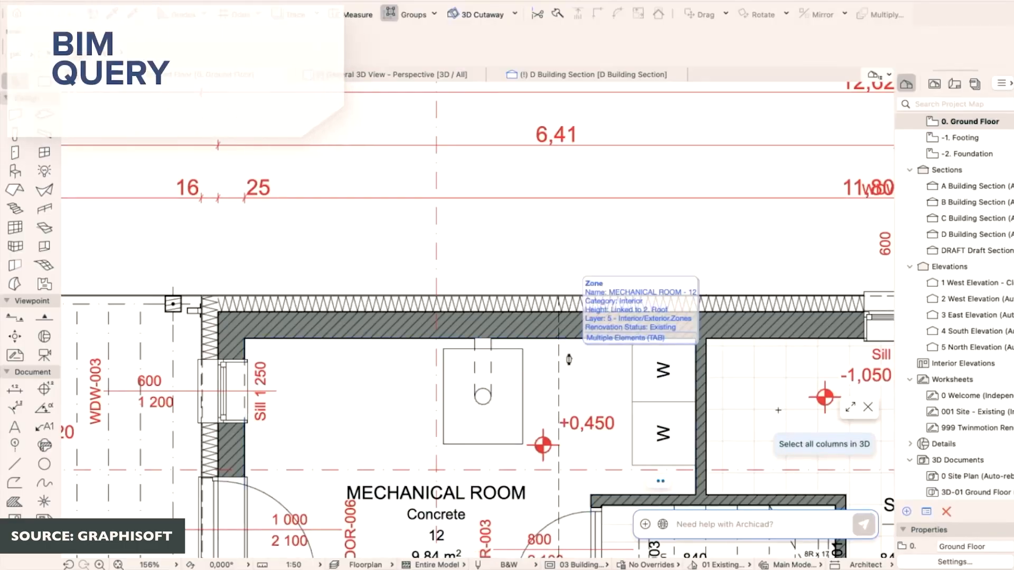
Step: Ask the assistant to select doors wider than 2500 mm, then elements containing insulation material
click(824, 444)
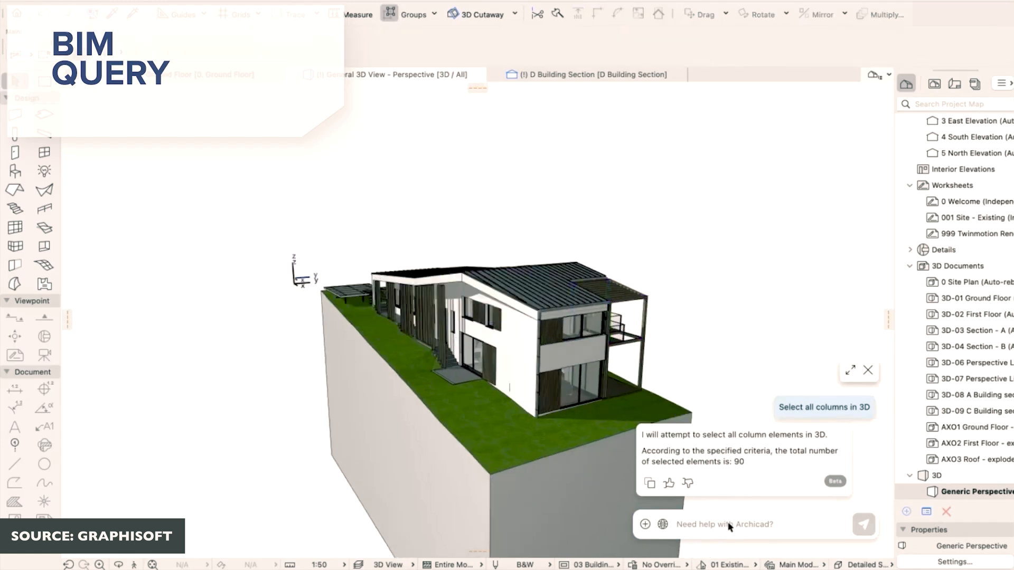
text(Select all Doors with Width greater than 2500 mm on floor plan)
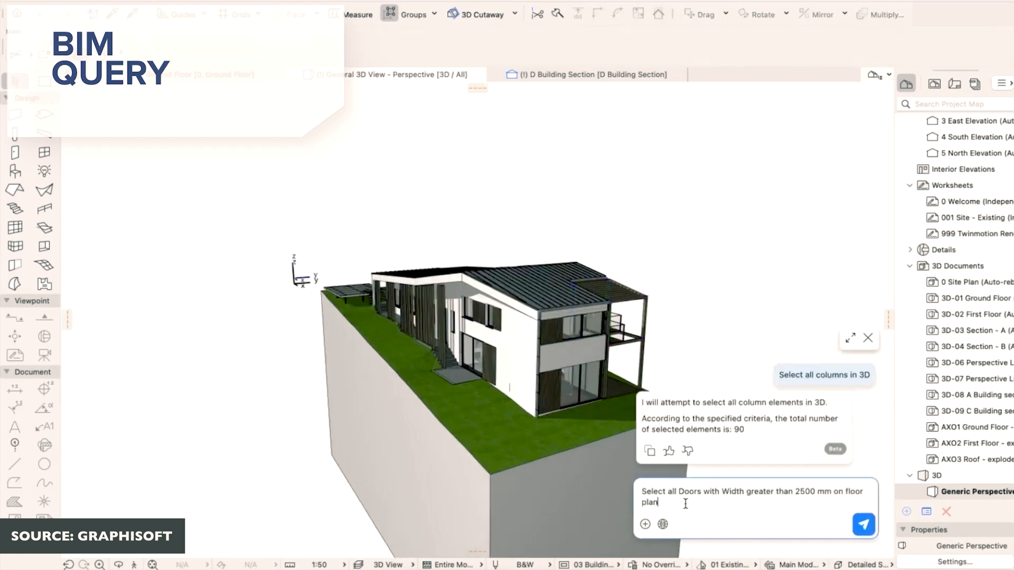
click(863, 524)
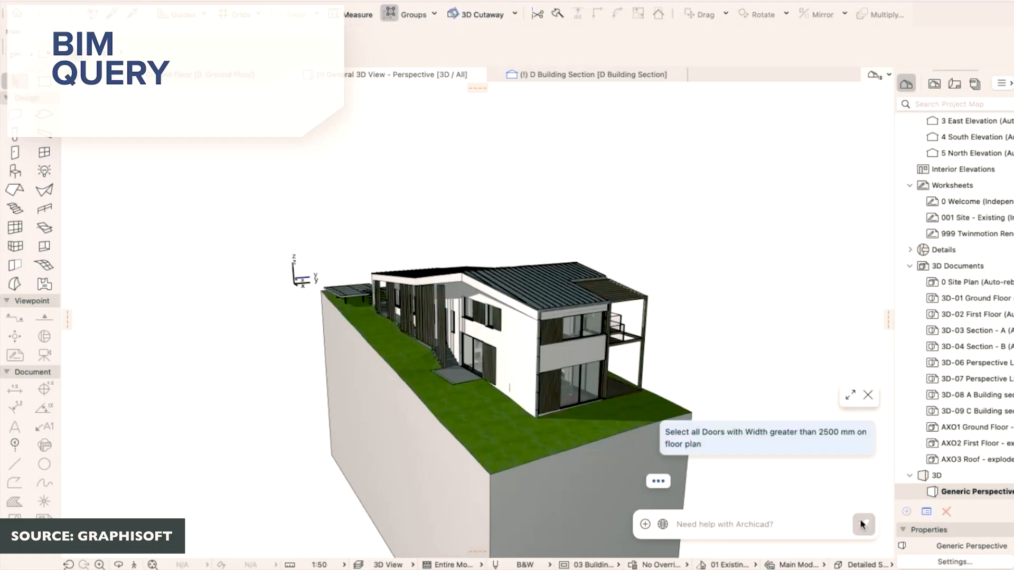
click(863, 525)
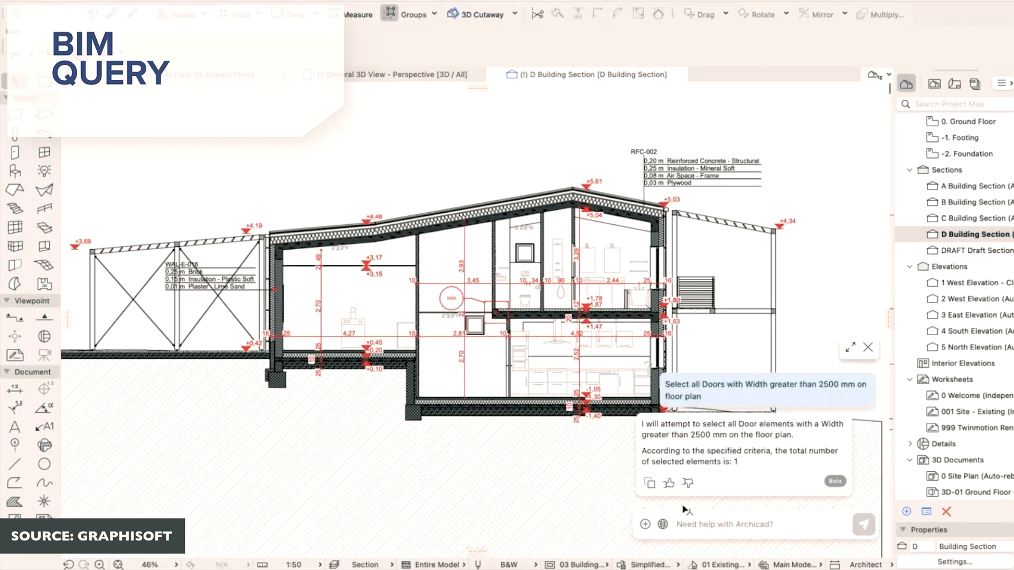
text(Select all elements which contains insulation building material)
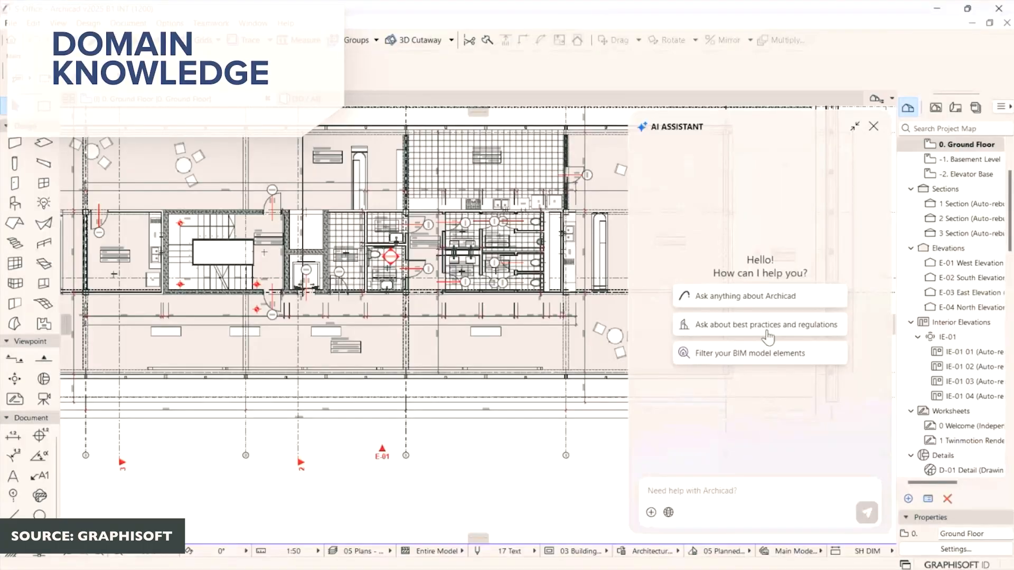
Step: Choose the example question 'What are the indoor lighting requirements?' and read the answer
click(766, 325)
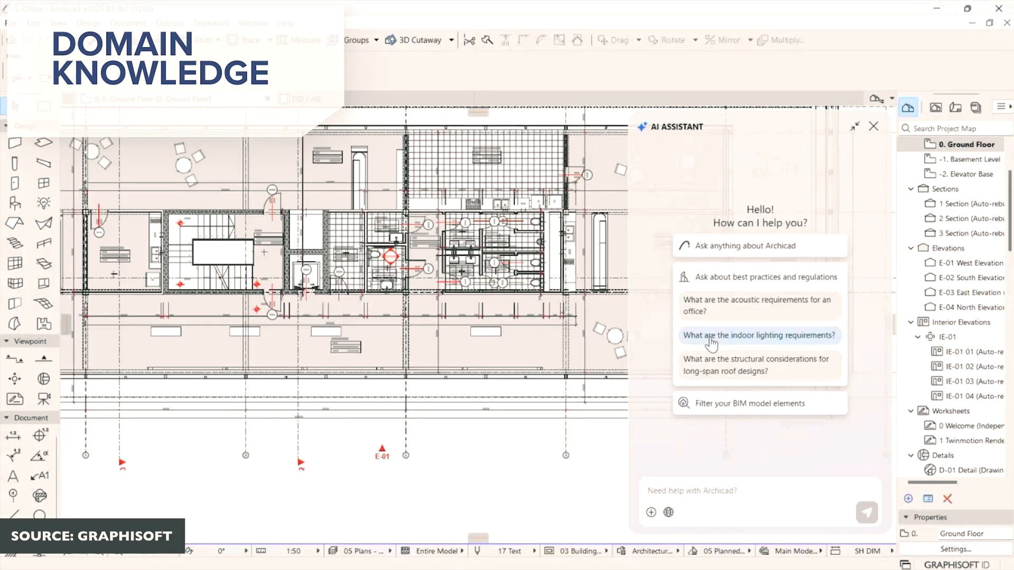
click(759, 335)
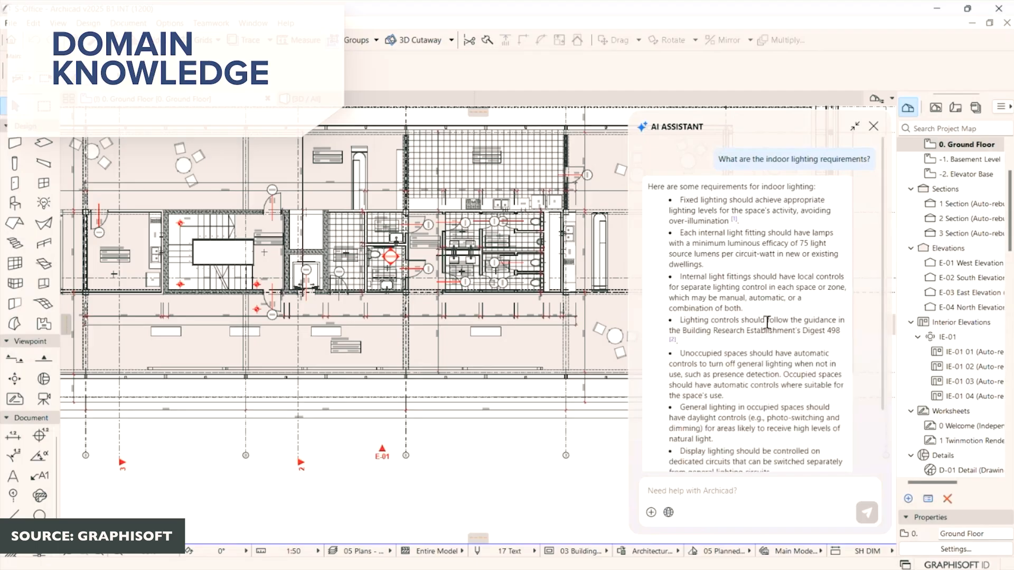
scroll(down, 3)
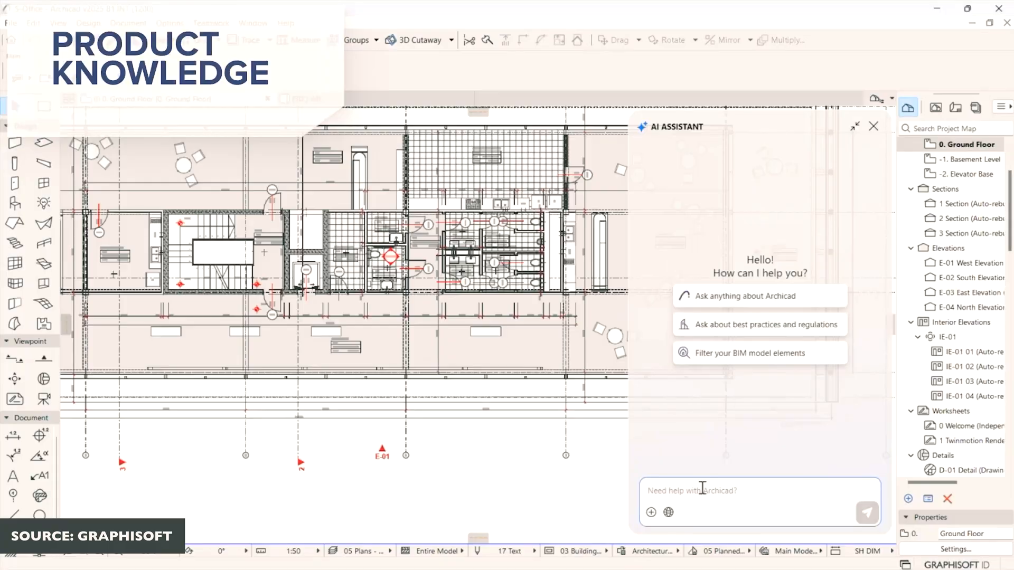
Step: Ask the assistant 'how can I create a topo' and read its Mesh Tool instructions
text(how can I create a topo)
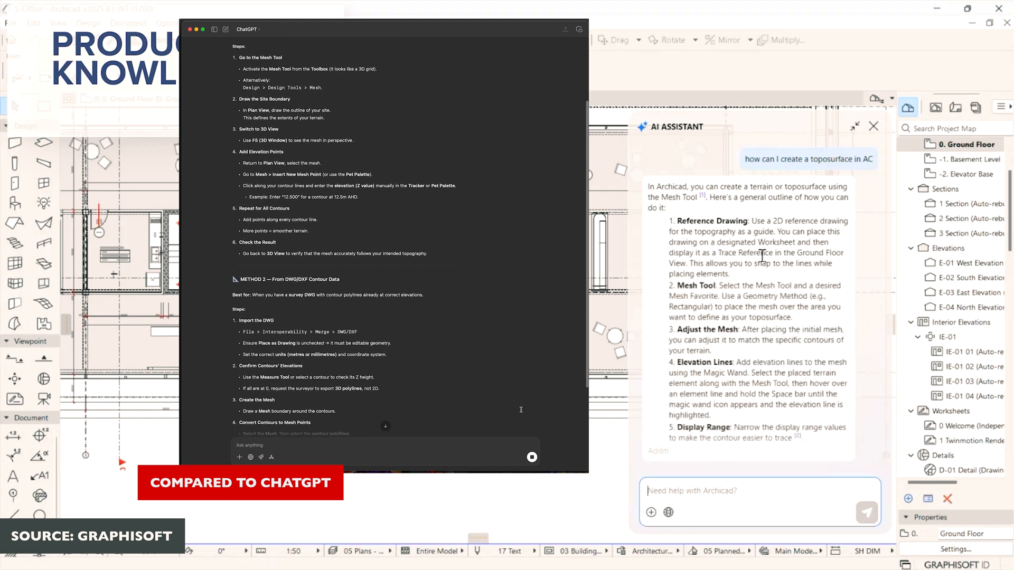
scroll(down, 3)
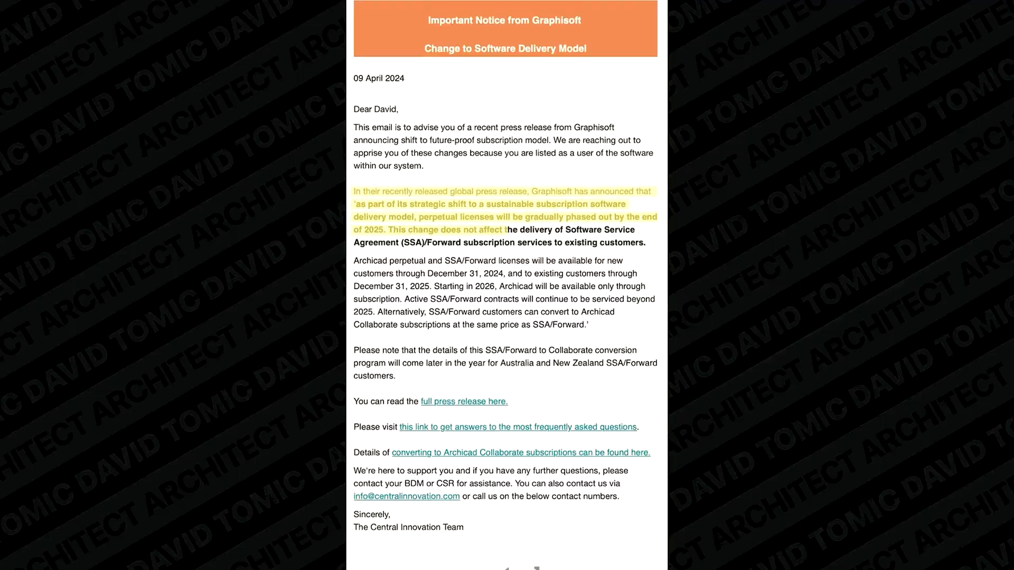
scroll(down, 3)
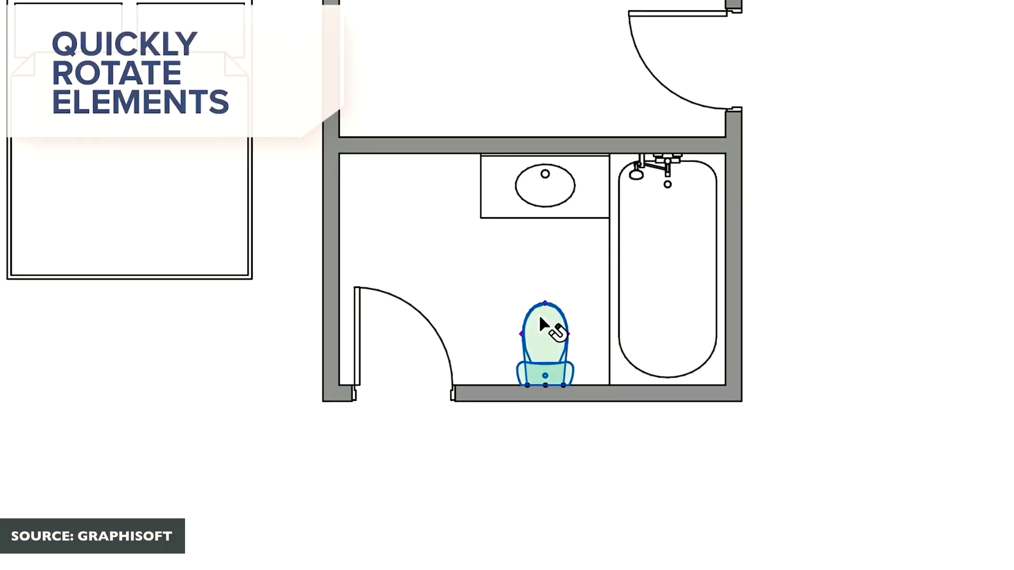
Step: Rotate the selected toilet to its new angle
click(545, 188)
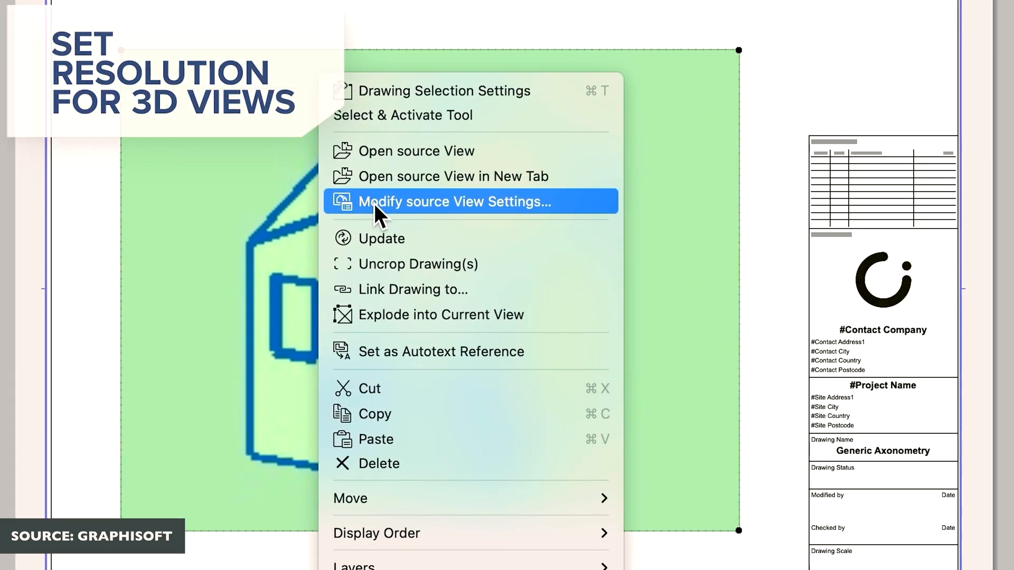
Step: Set the drawing's source 3D view resolution to 200 dpi in View Settings
click(453, 201)
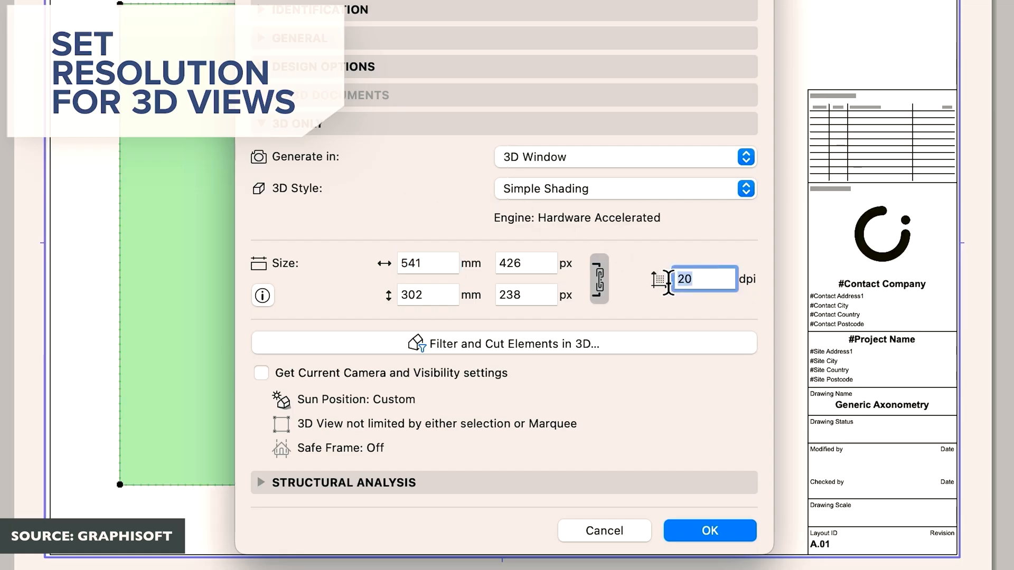
text(200)
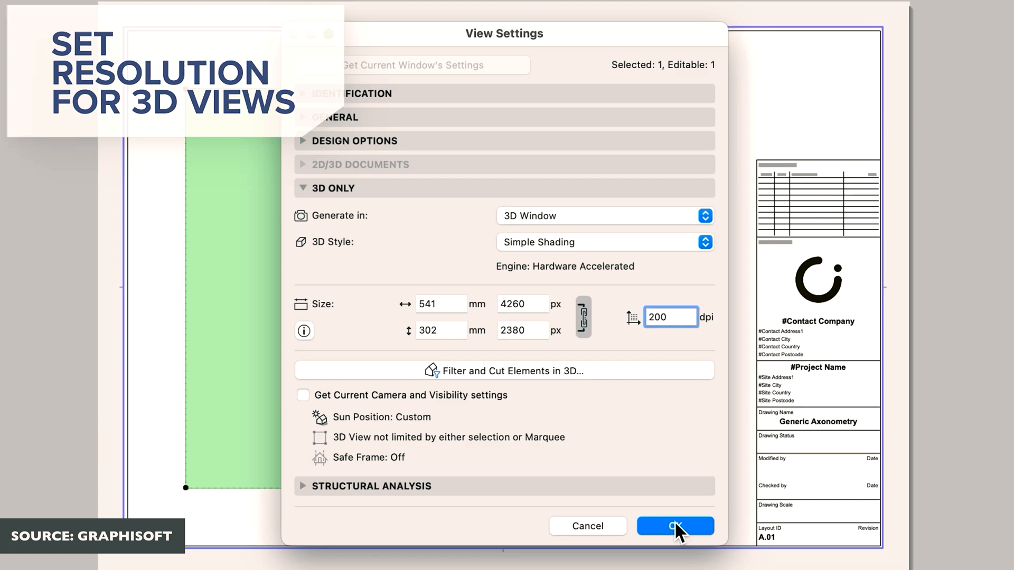
click(674, 526)
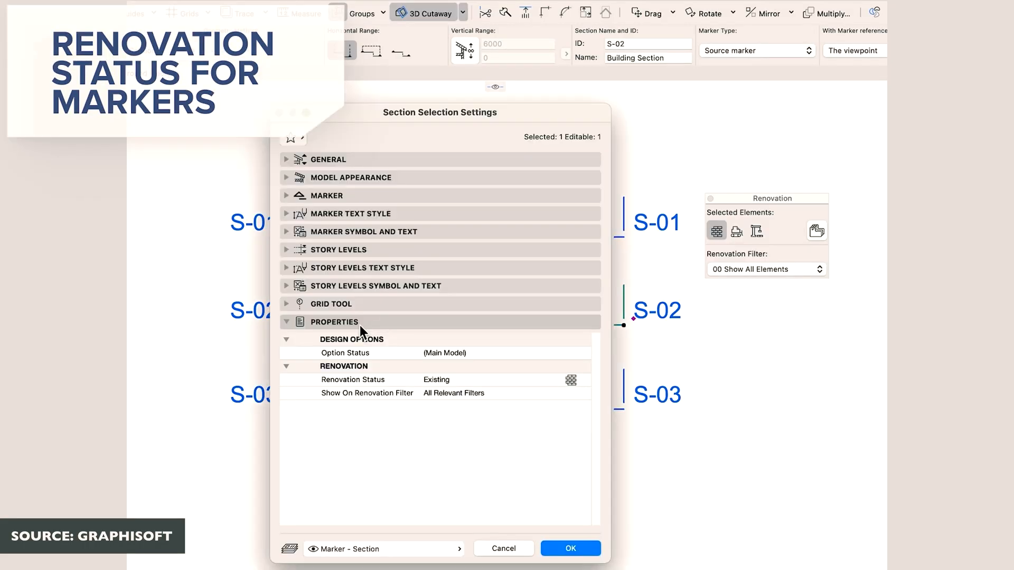
Step: Assign marker S-03 the renovation status New
click(352, 379)
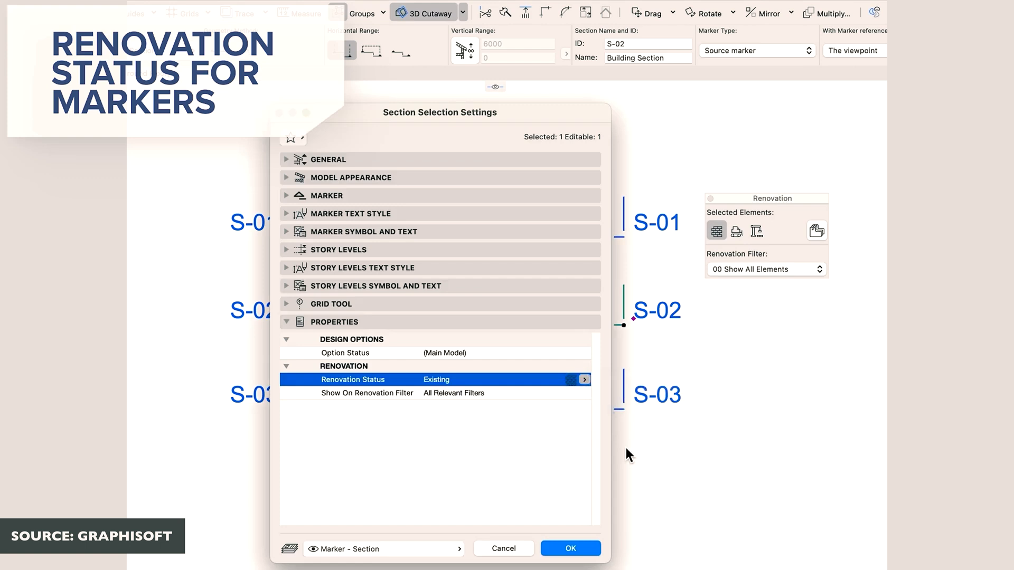
click(569, 548)
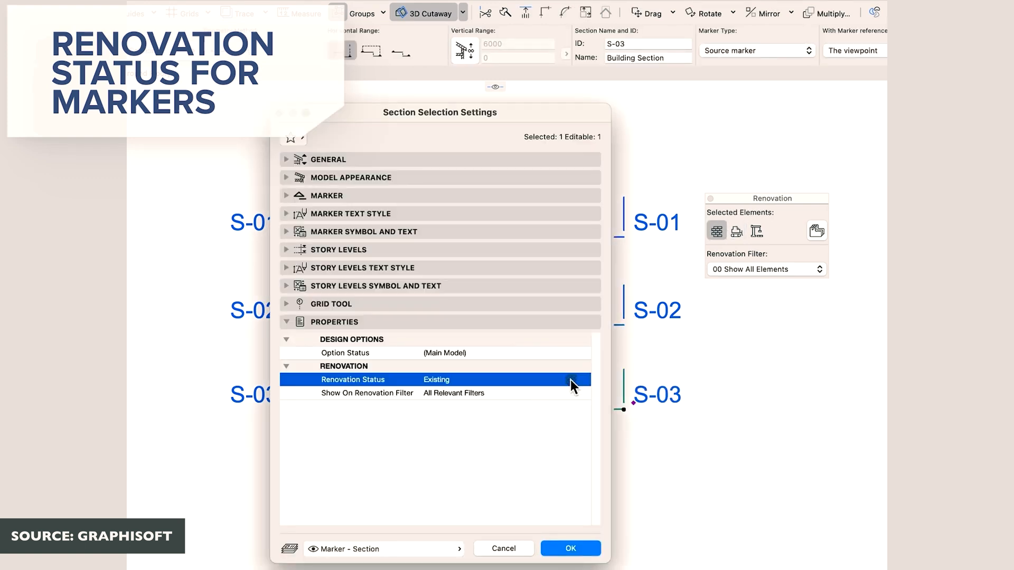
click(570, 548)
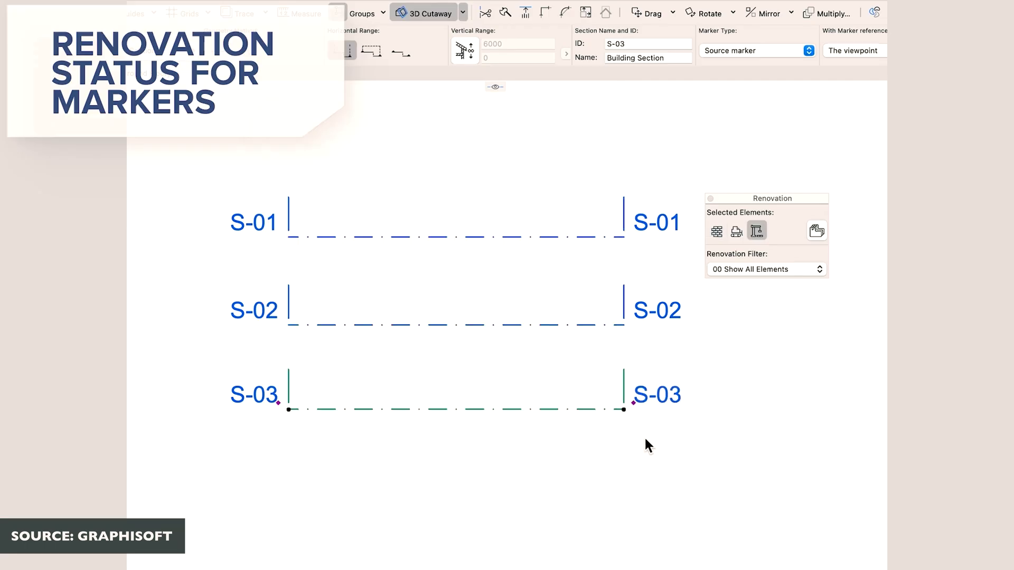
Step: Switch the Renovation palette filter to 04 Change Plan
click(766, 269)
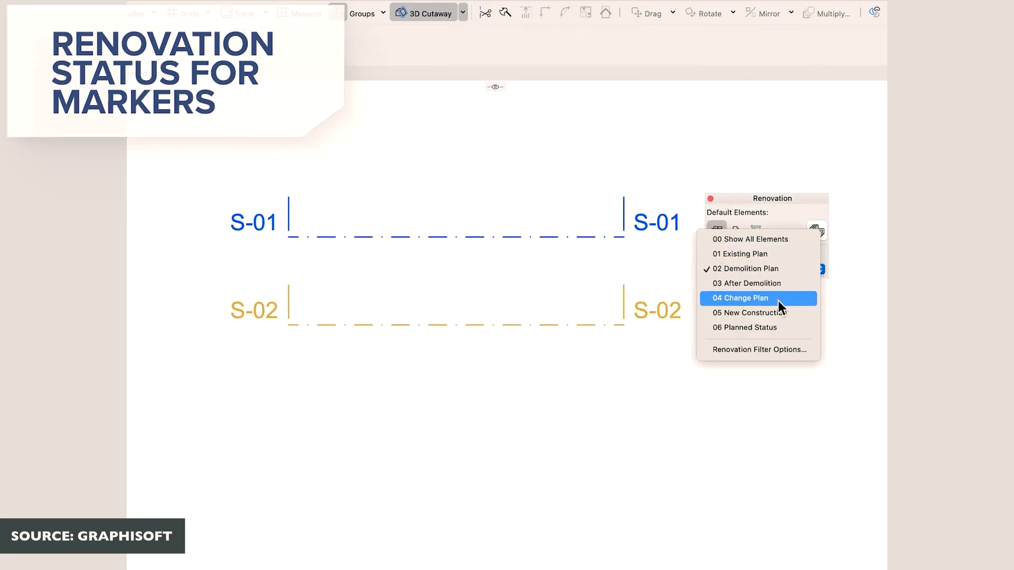
click(743, 298)
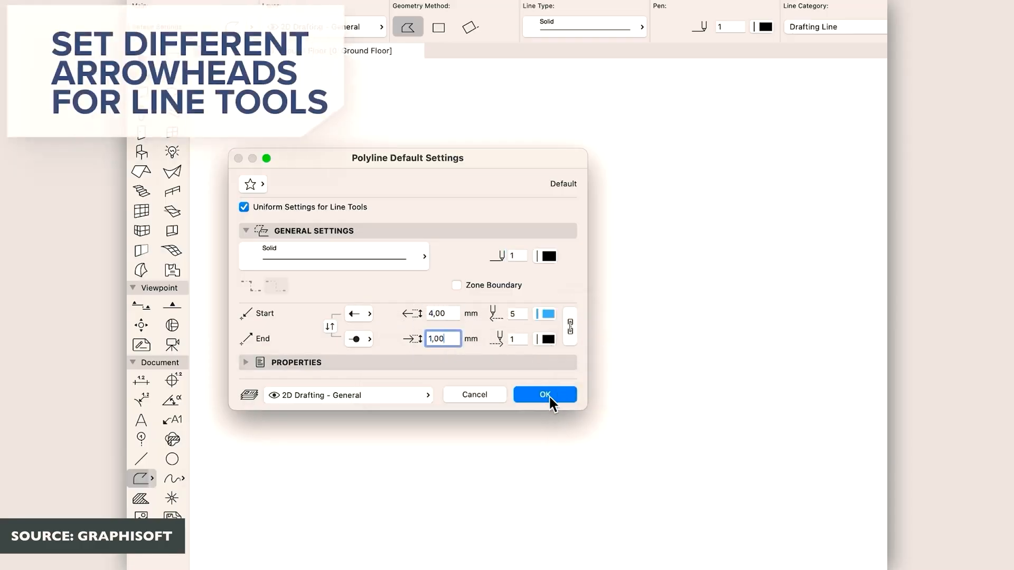
Step: Confirm polyline defaults: start arrowhead 4,00 mm pen 5, end dot 1,00 mm
click(544, 394)
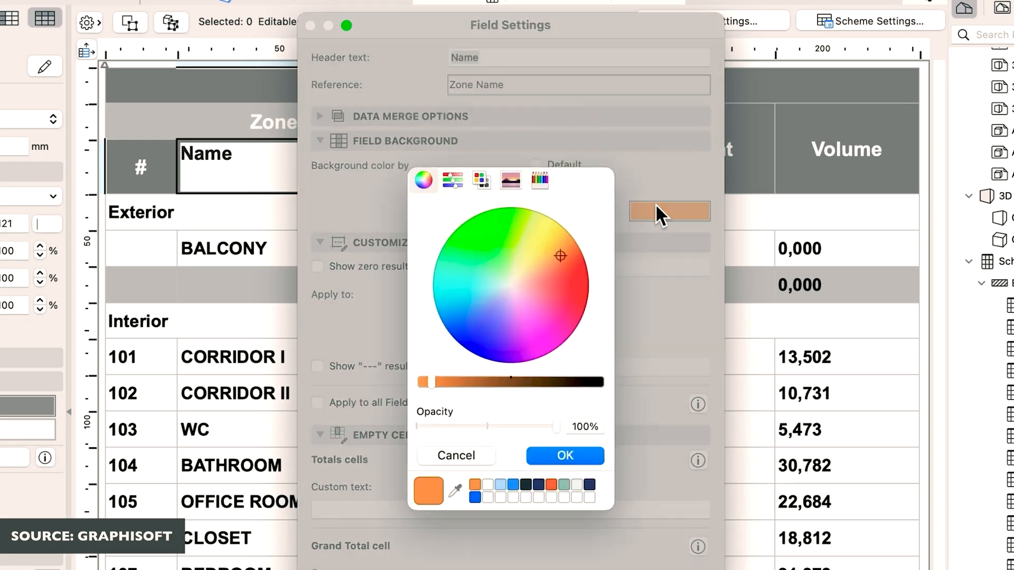
Step: Apply the Name column background colour, show zero results as '-', and confirm Total/Grand Total labels
click(564, 456)
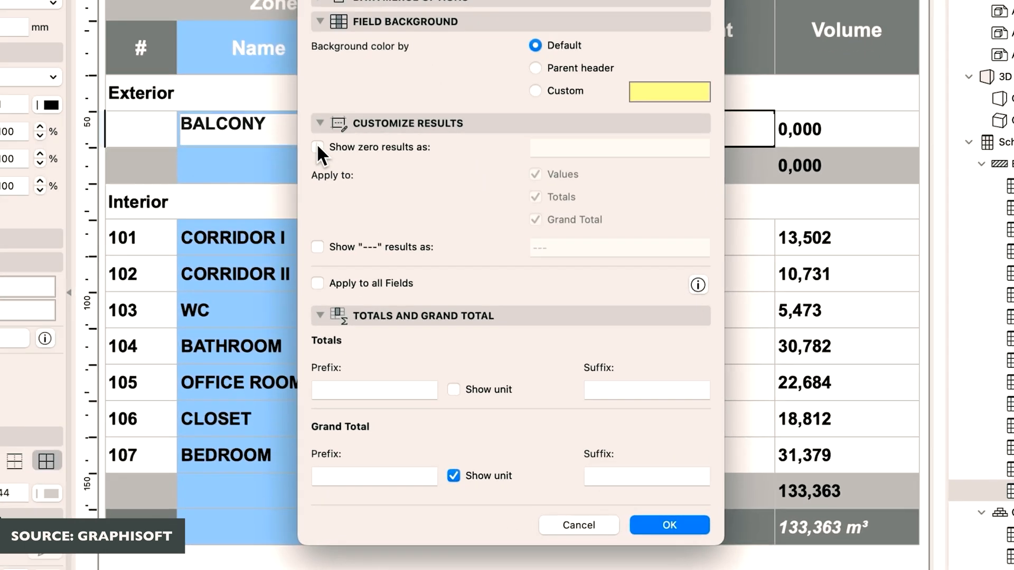
click(317, 147)
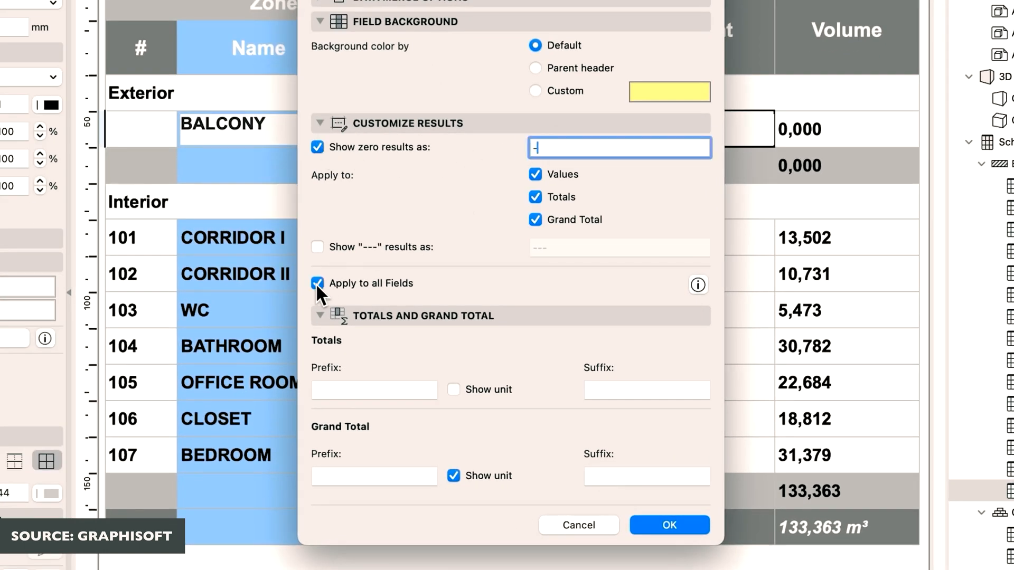
click(669, 525)
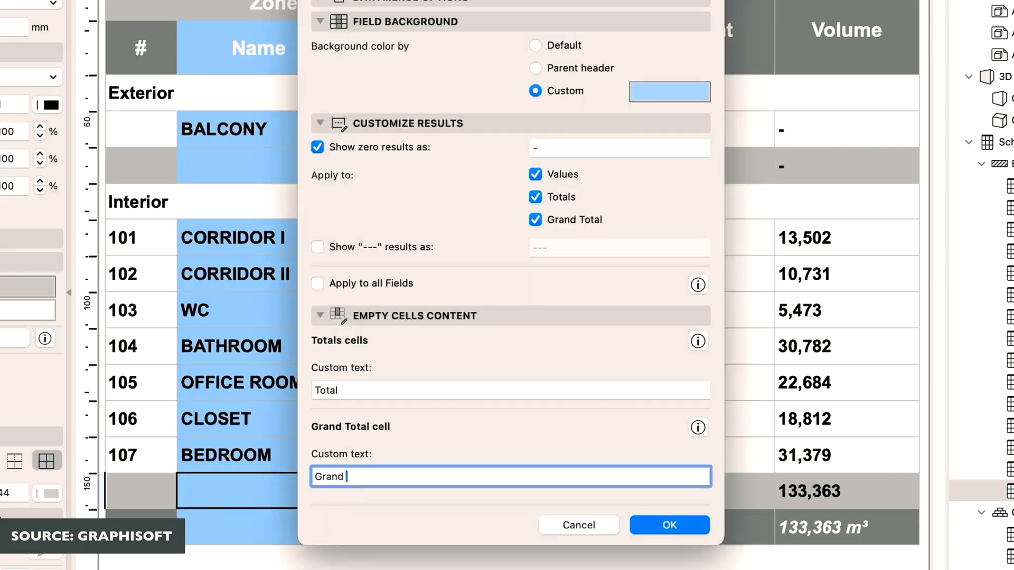
click(669, 525)
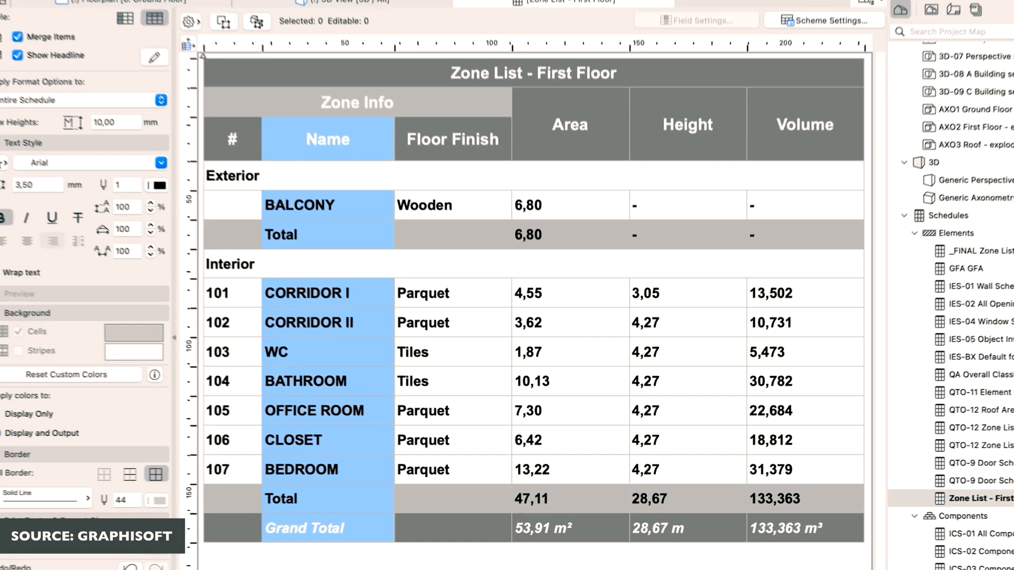